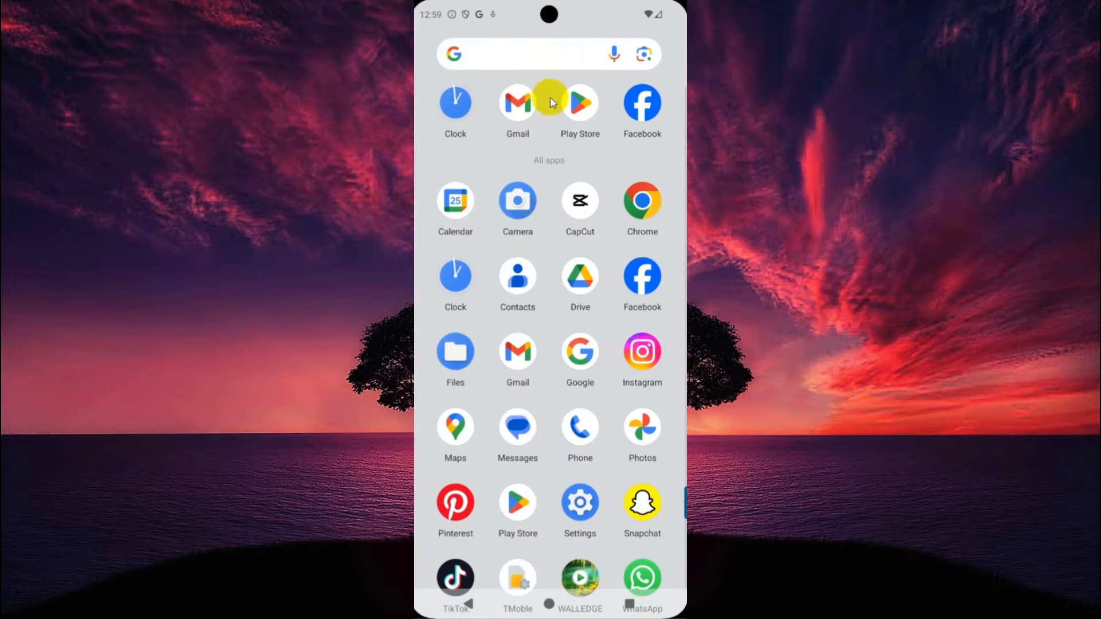
{"action": "mouse_move", "coordinate": [488, 54]}
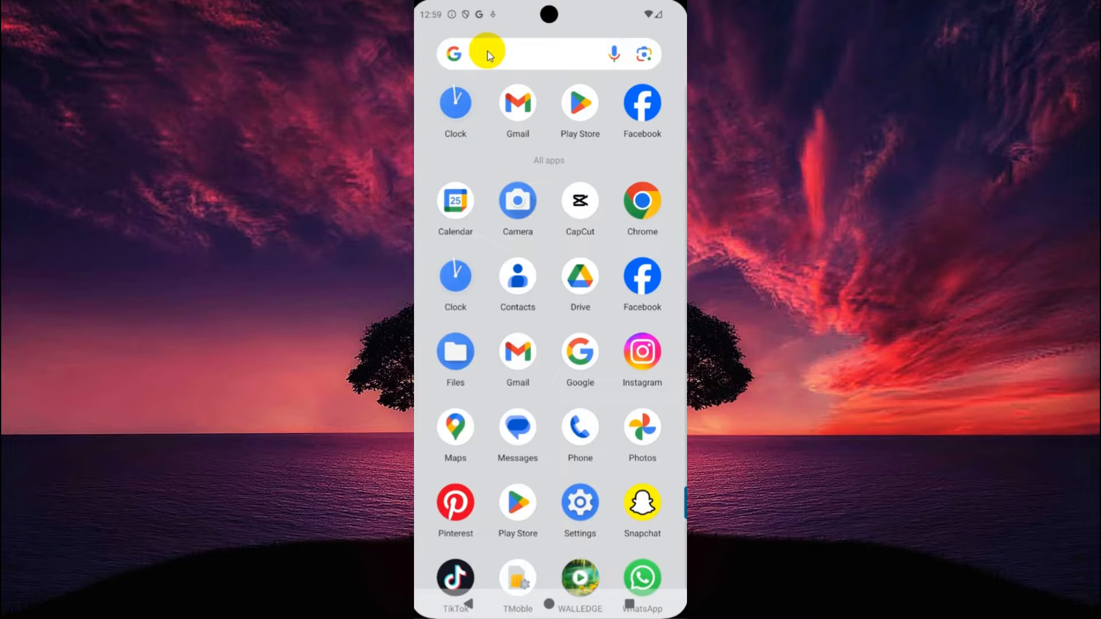
Launch Google Play Store and search for the X app listing
{"action": "left_click", "coordinate": [548, 54]}
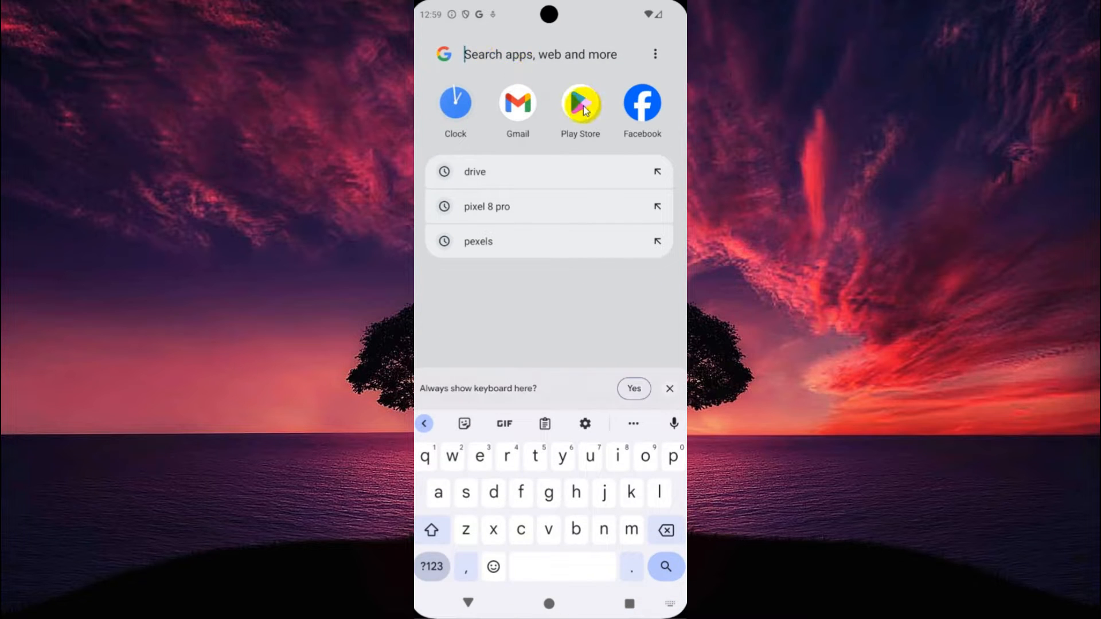
{"action": "left_click", "coordinate": [580, 105]}
{"action": "type", "text": "x"}
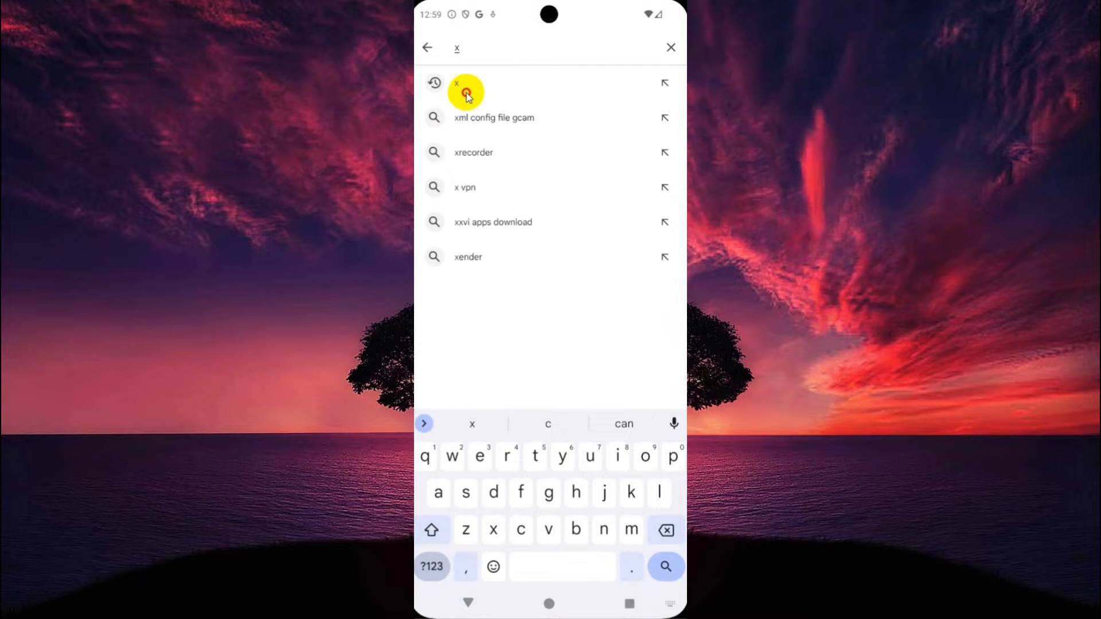
{"action": "left_click", "coordinate": [463, 92]}
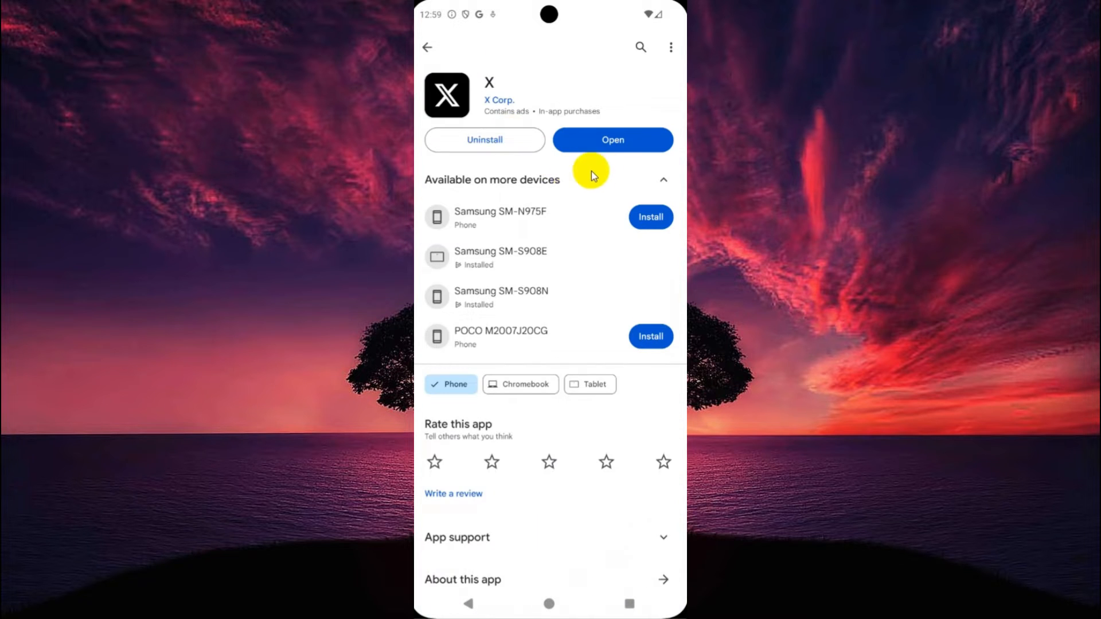
{"action": "mouse_move", "coordinate": [608, 152]}
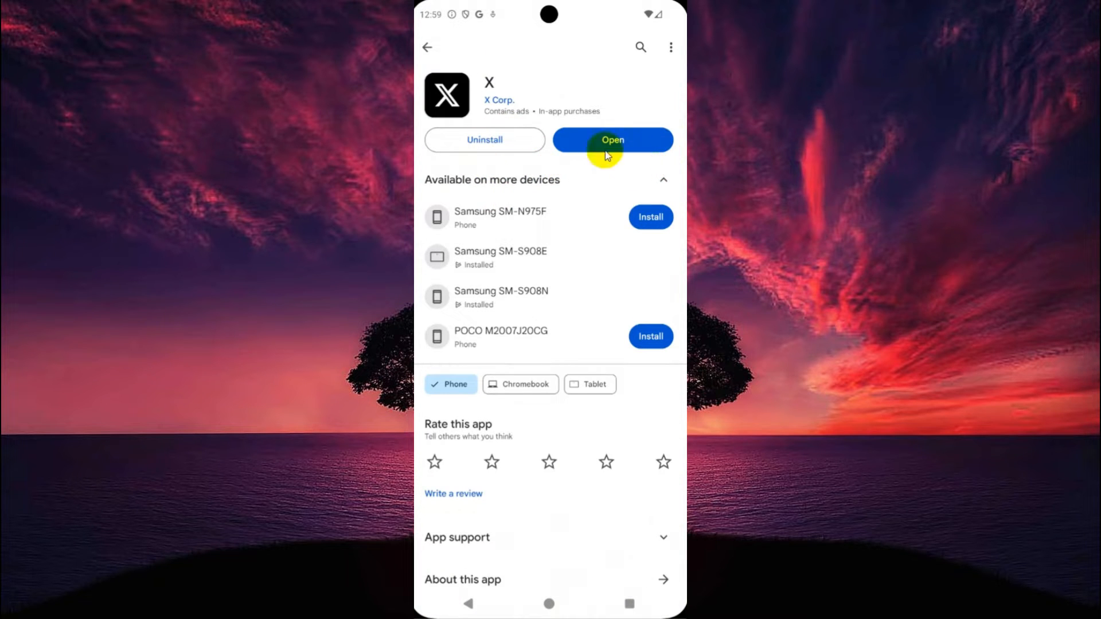
{"action": "mouse_move", "coordinate": [435, 70]}
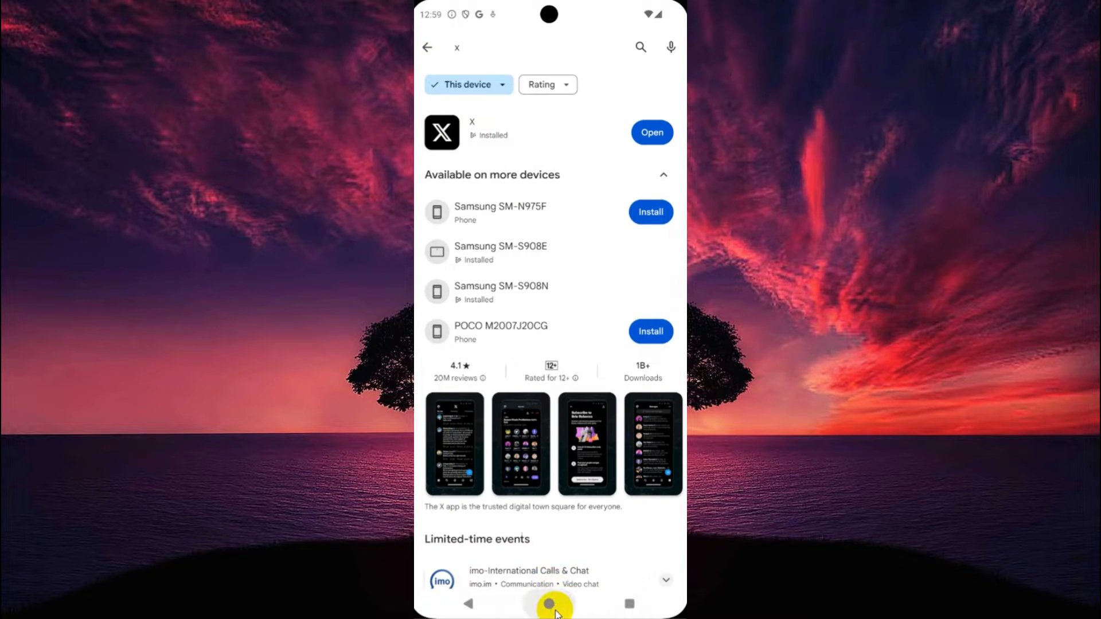
Return to the home screen and launch the X app to its home feed
{"action": "left_click", "coordinate": [549, 604]}
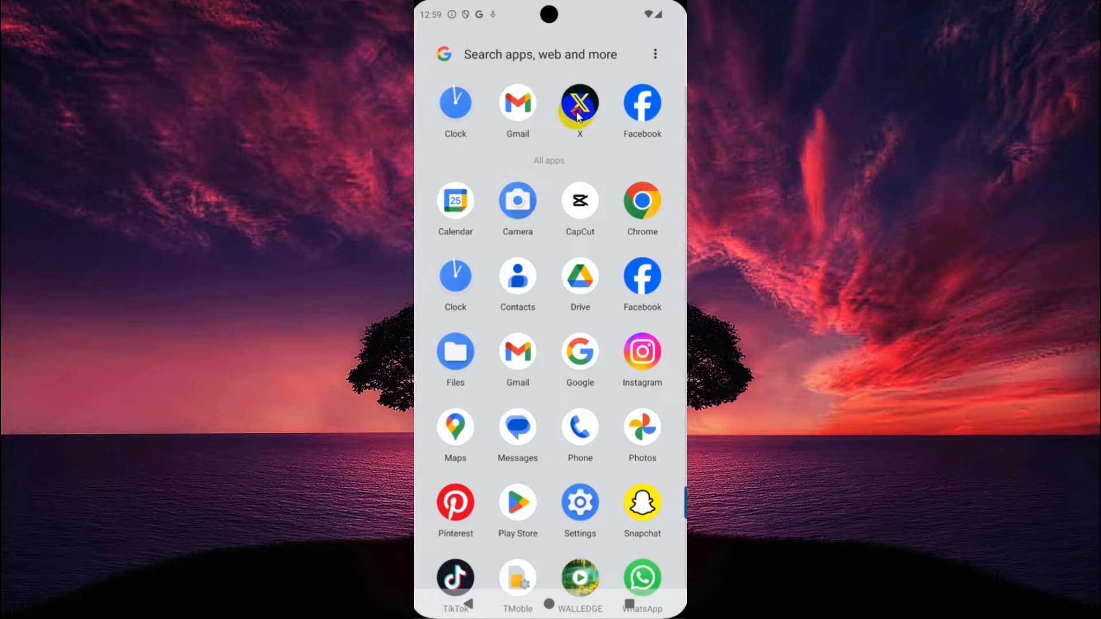
{"action": "left_click", "coordinate": [579, 105]}
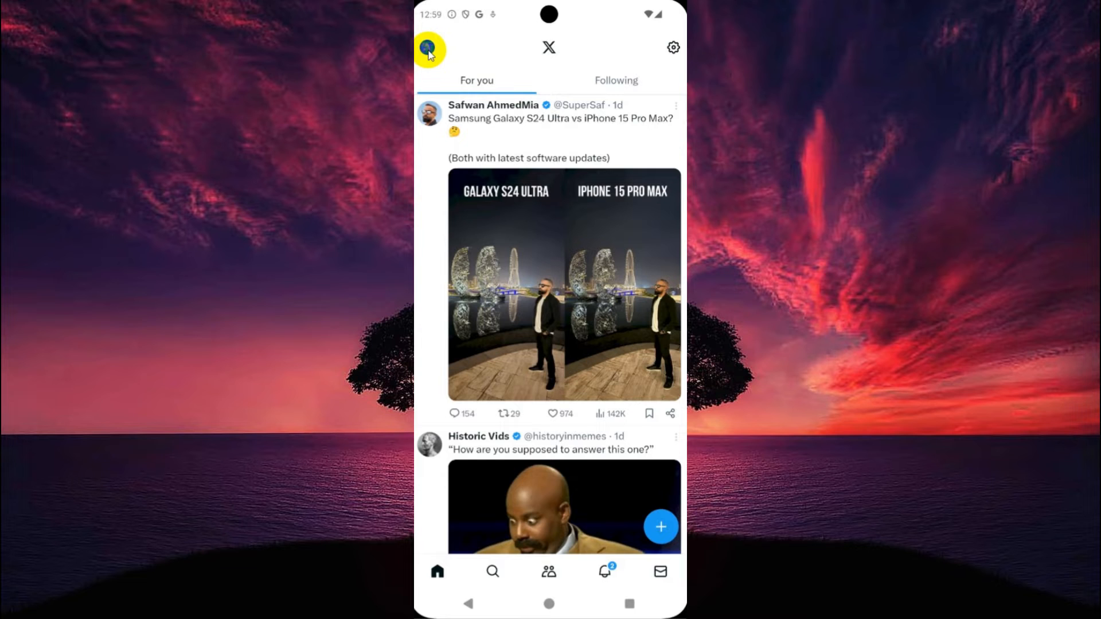
Navigate from the profile side menu through Settings and privacy to Your account
{"action": "left_click", "coordinate": [429, 48]}
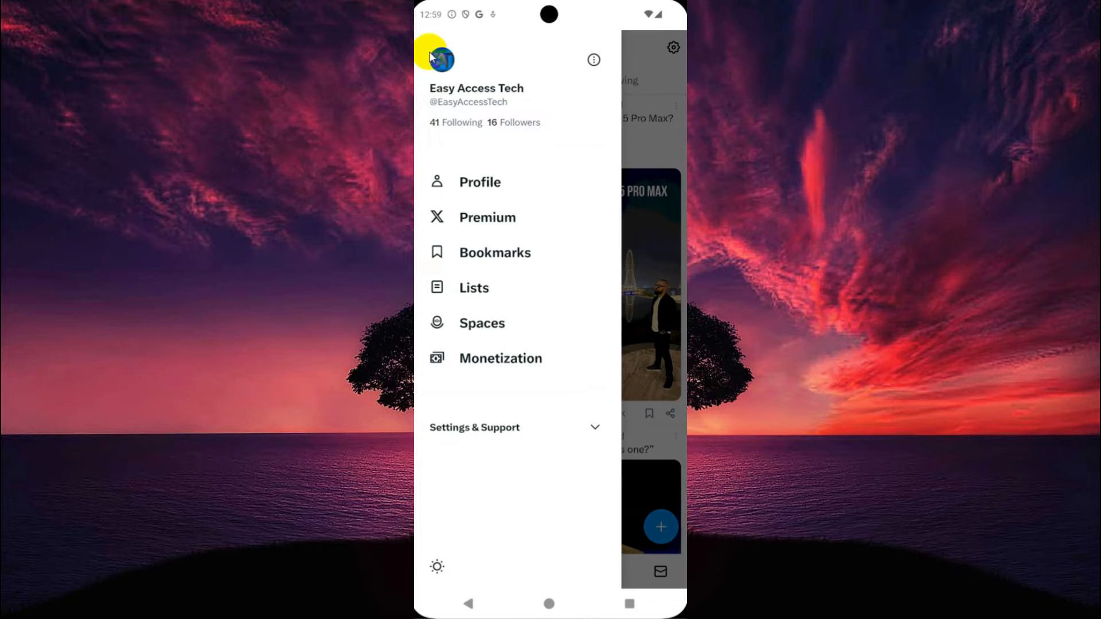
{"action": "left_click", "coordinate": [474, 427]}
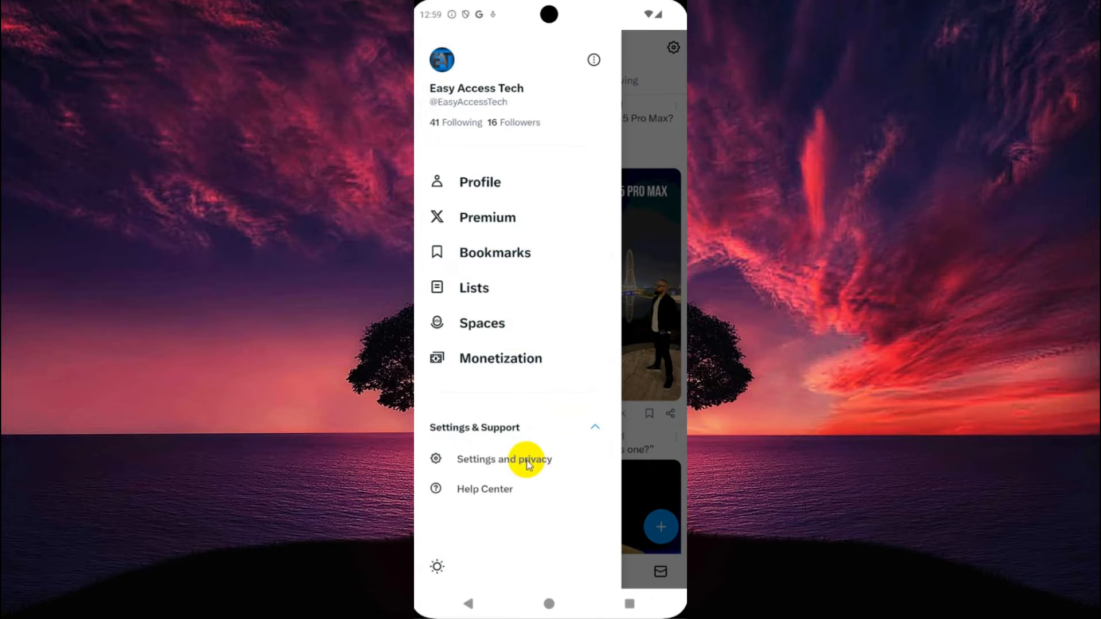
{"action": "left_click", "coordinate": [504, 458]}
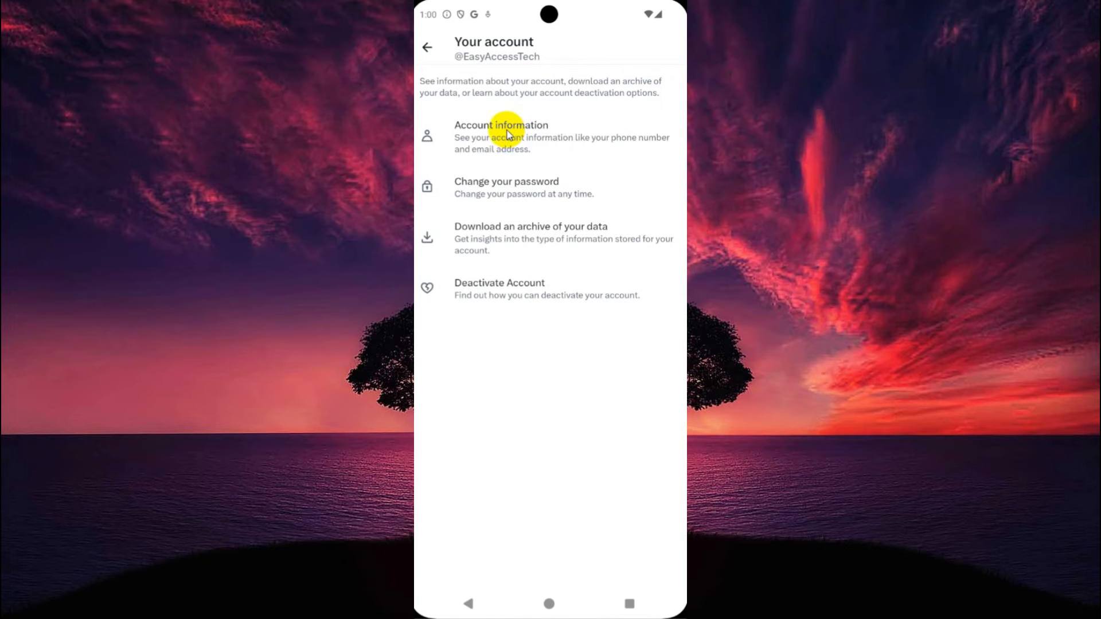
Remove the phone number under Account information and confirm the deletion
{"action": "left_click", "coordinate": [501, 136]}
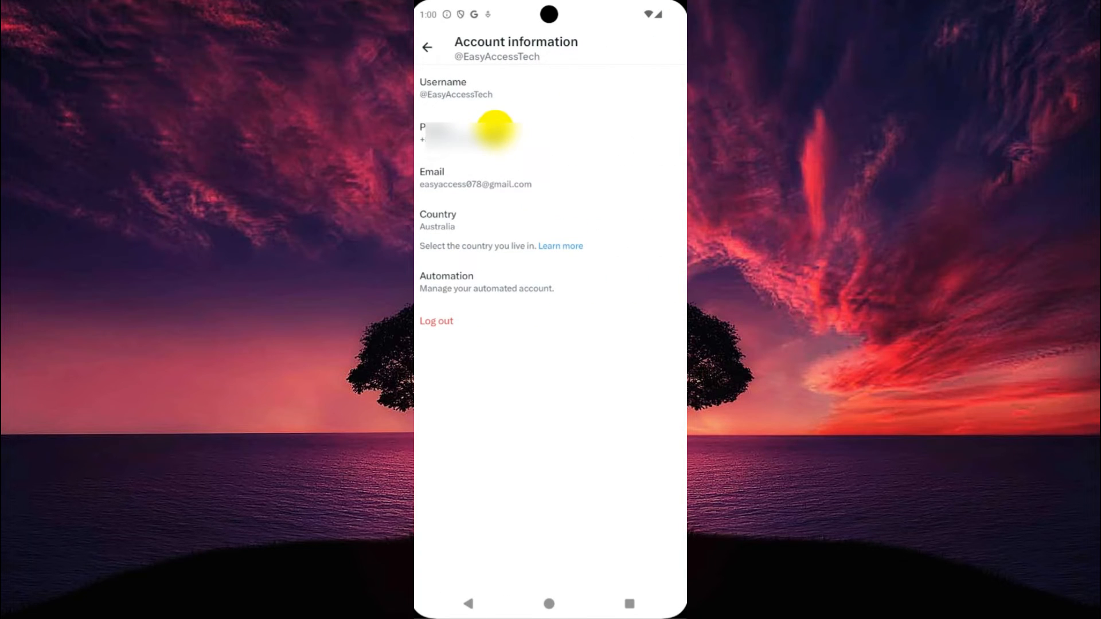
{"action": "left_click", "coordinate": [456, 133]}
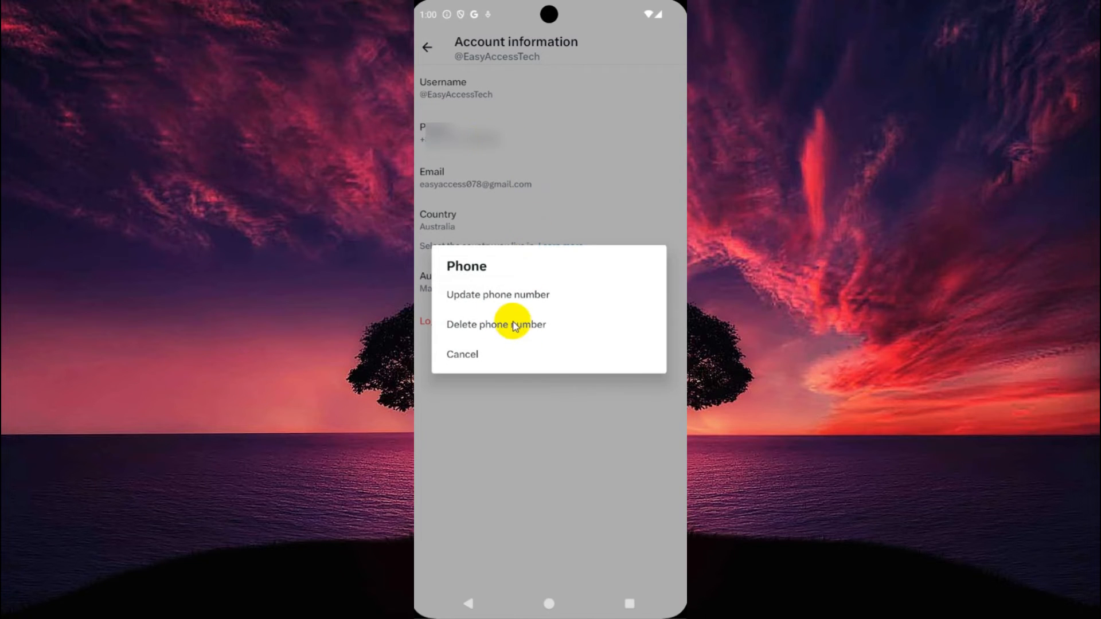
{"action": "left_click", "coordinate": [495, 325]}
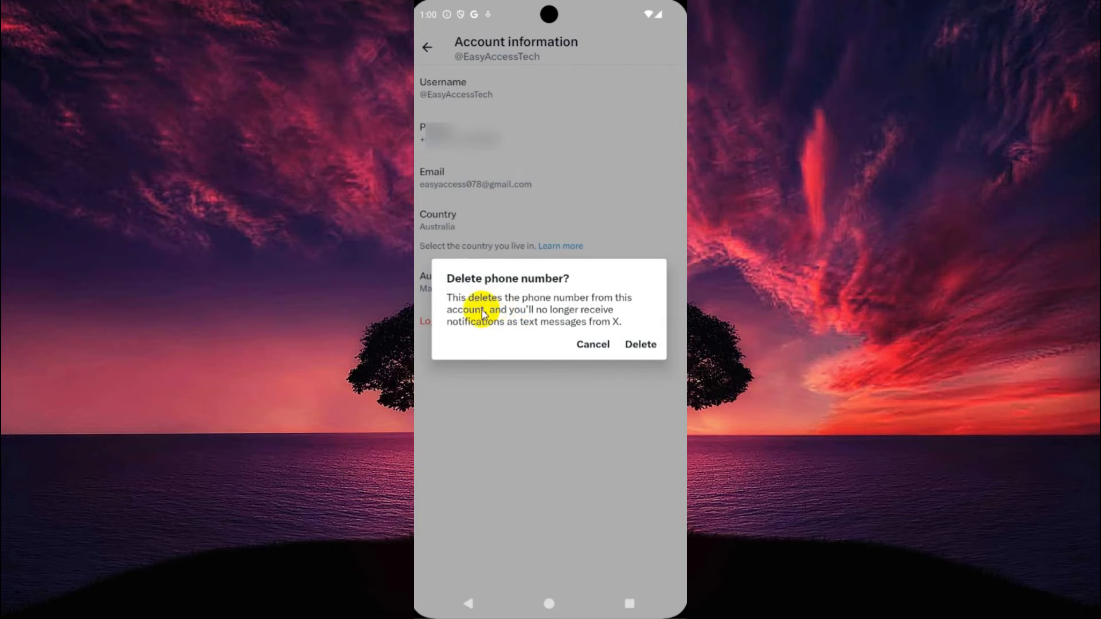
{"action": "mouse_move", "coordinate": [560, 312]}
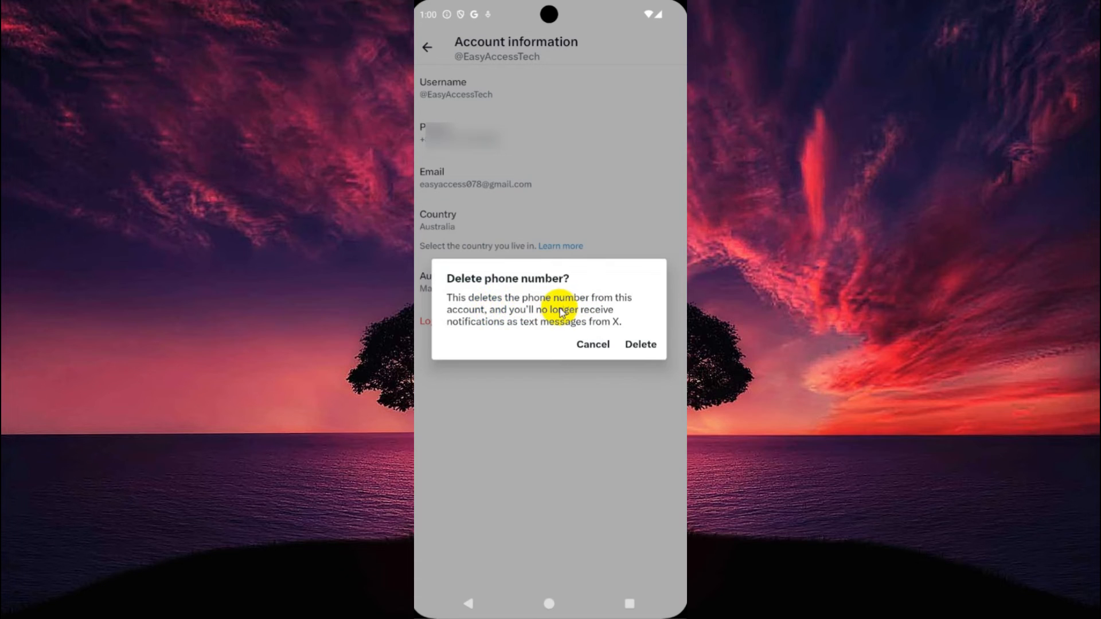
{"action": "mouse_move", "coordinate": [530, 330]}
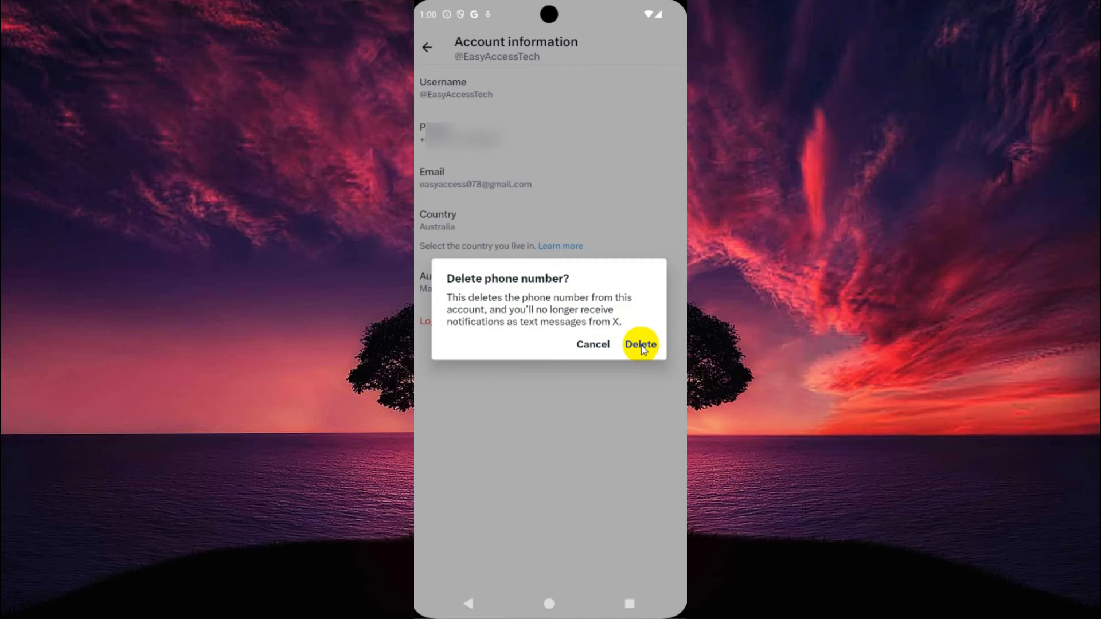
{"action": "left_click", "coordinate": [639, 344]}
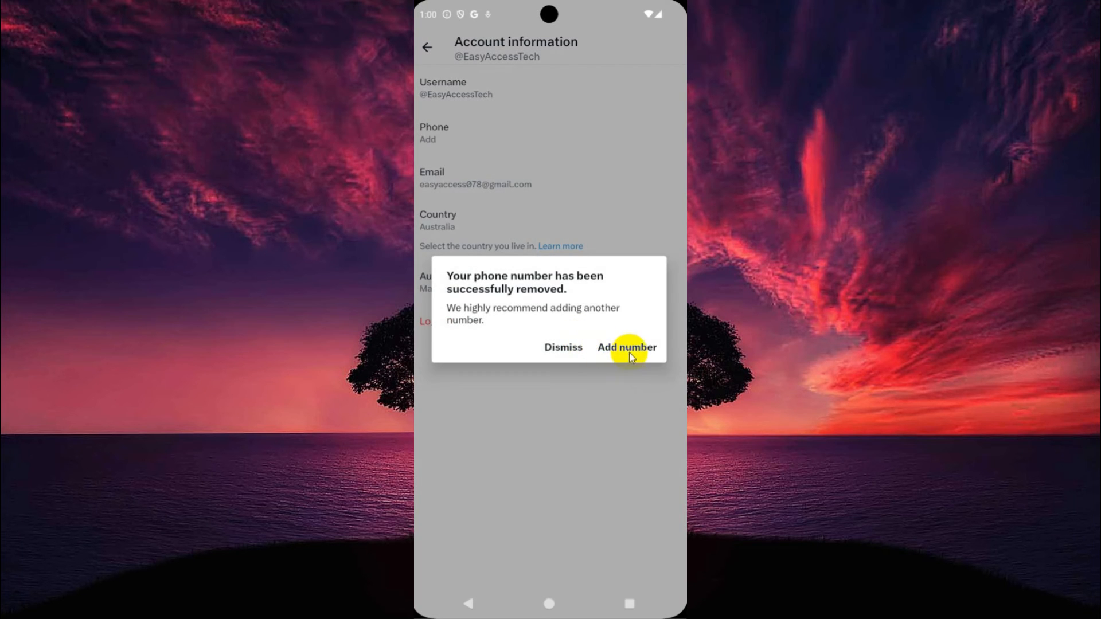
{"action": "mouse_move", "coordinate": [539, 318]}
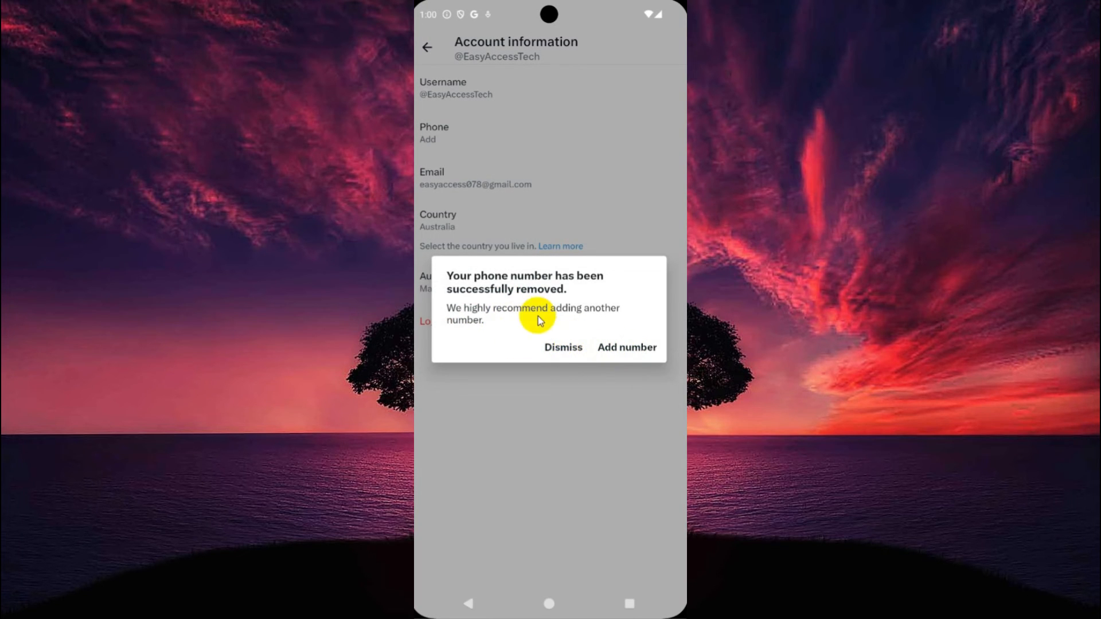
Dismiss the phone-removed notice and back out to the home timeline
{"action": "left_click", "coordinate": [562, 346]}
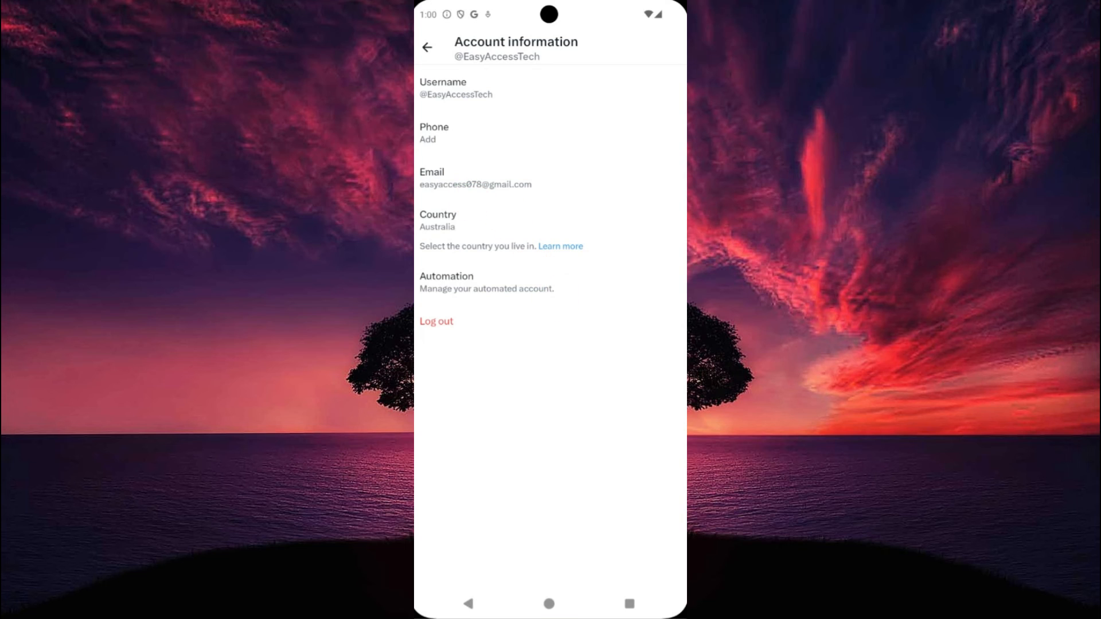
{"action": "mouse_move", "coordinate": [481, 141]}
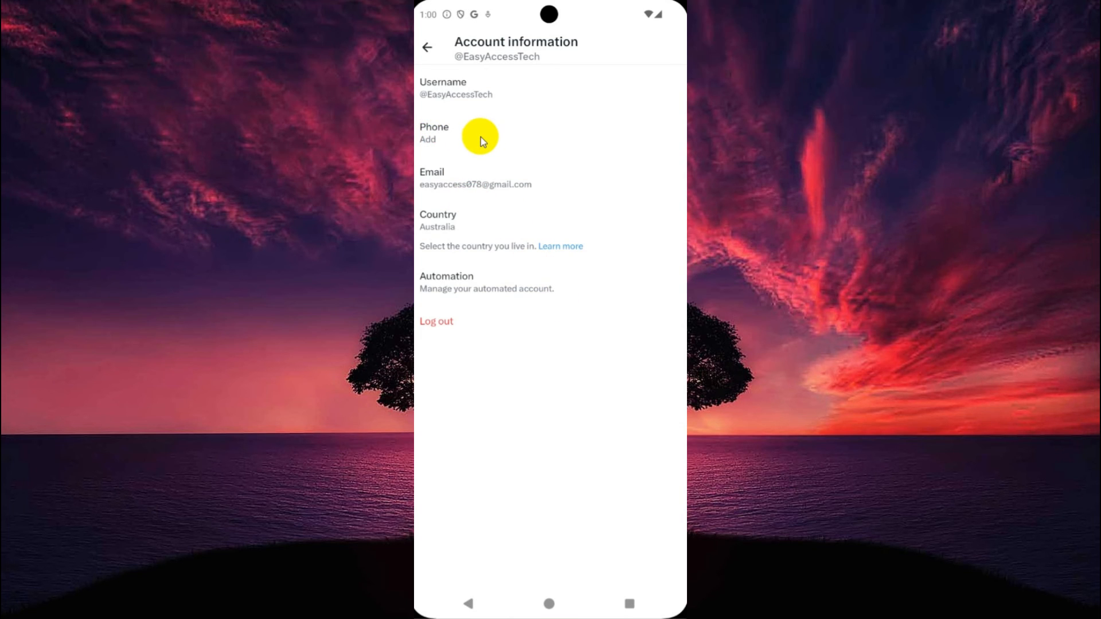
{"action": "left_click", "coordinate": [427, 47]}
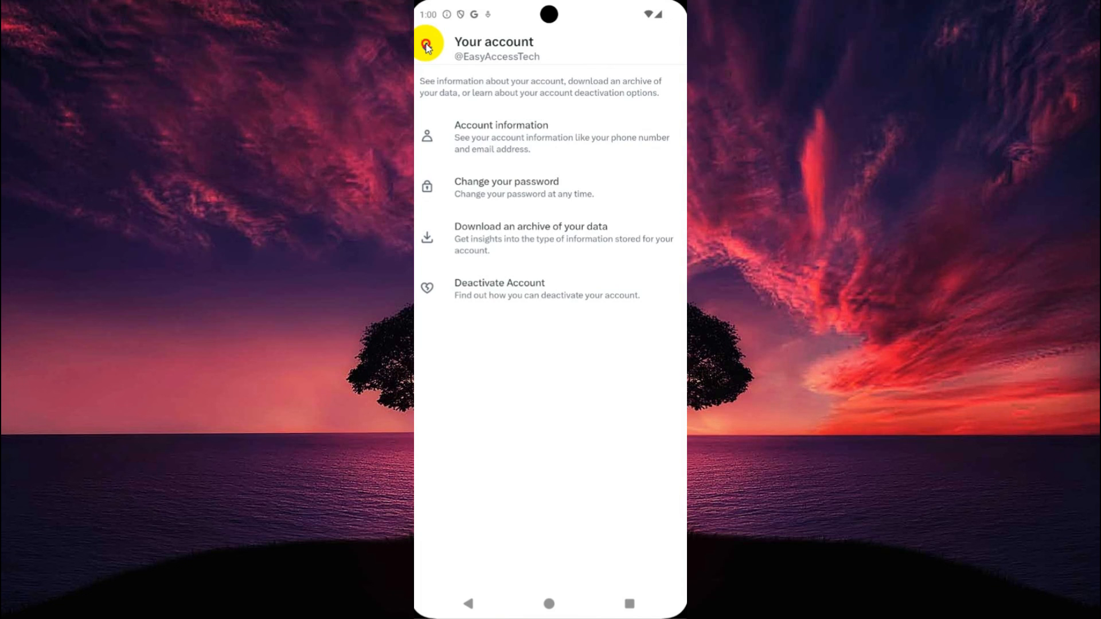
{"action": "left_click", "coordinate": [426, 43]}
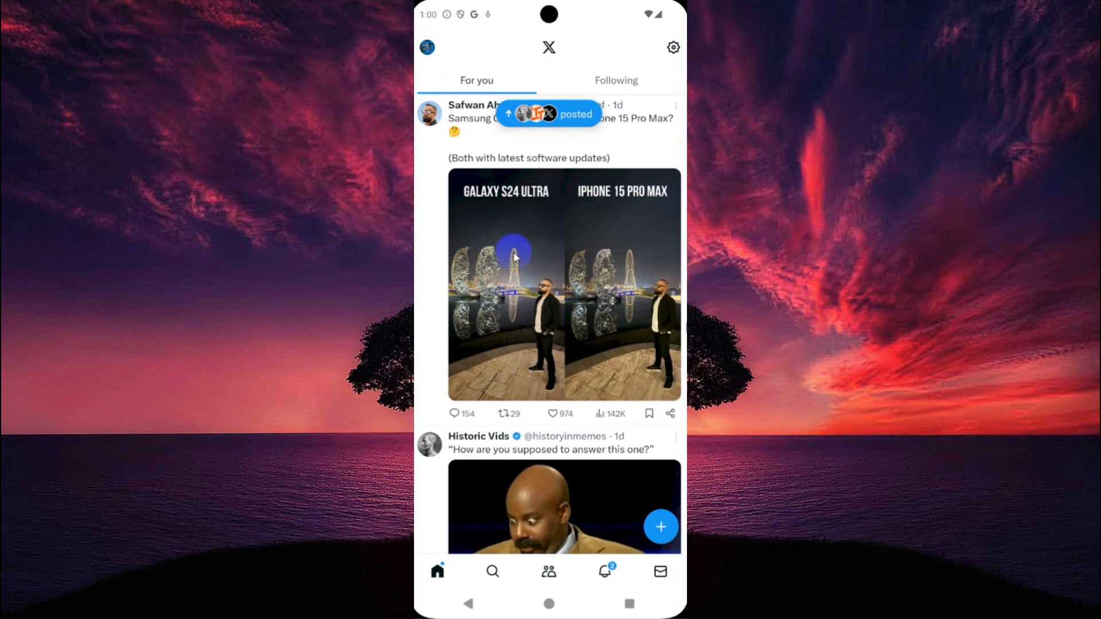